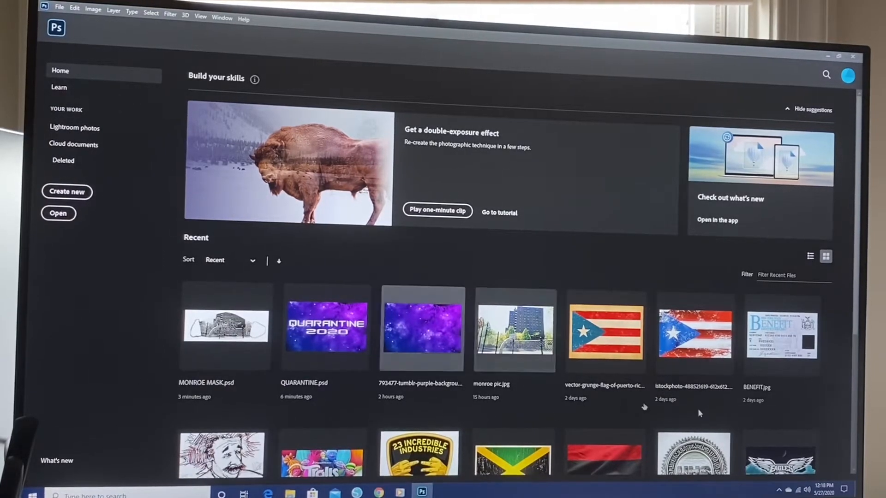
Step: Create a new blank document from the Custom 10 x 10 in, 300 ppi preset
{"action": "left_click", "coordinate": [66, 192]}
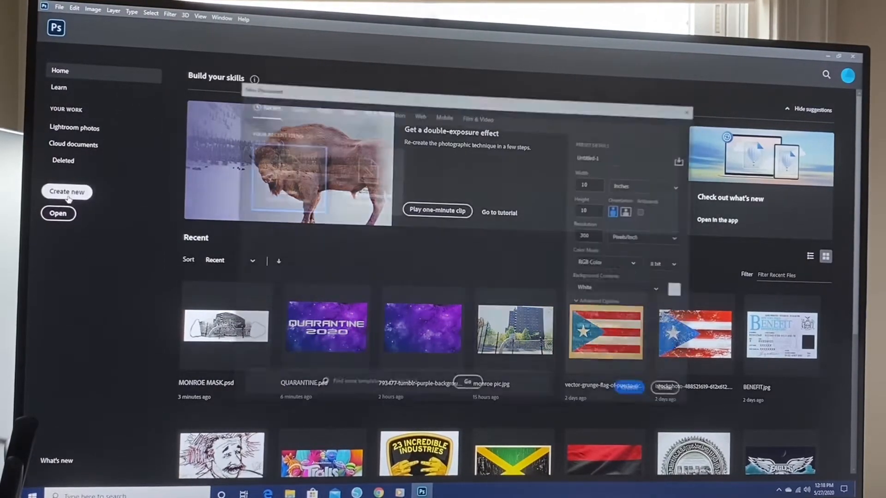
{"action": "left_click", "coordinate": [66, 192]}
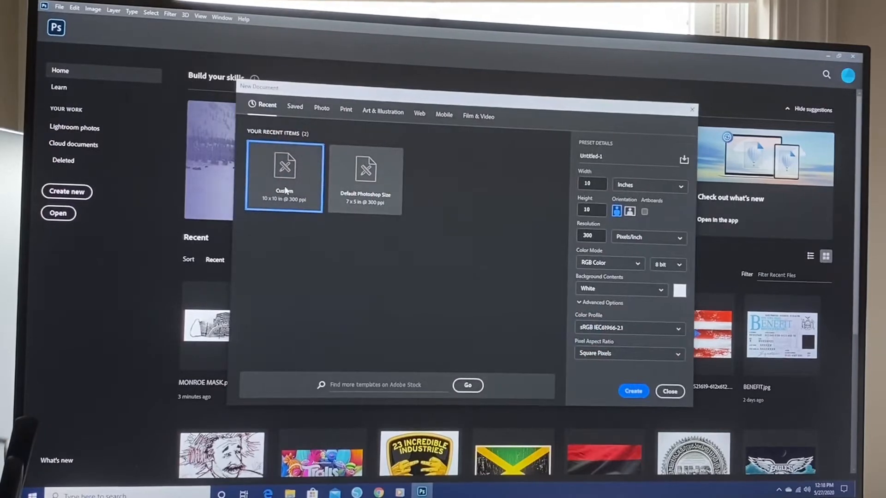
{"action": "left_click", "coordinate": [670, 392]}
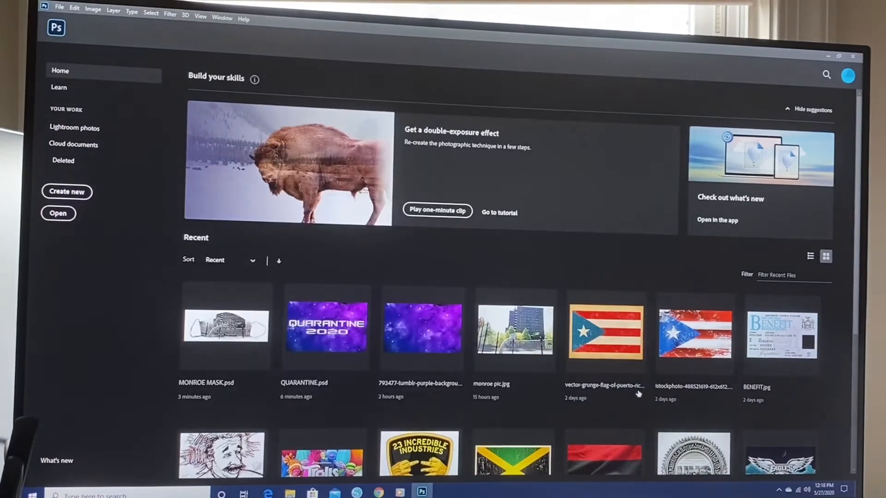
{"action": "mouse_move", "coordinate": [308, 251]}
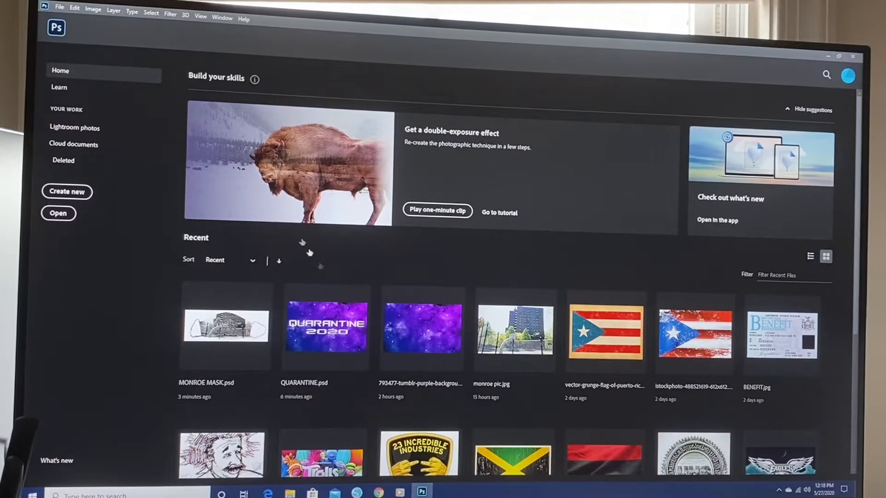
{"action": "mouse_move", "coordinate": [174, 79]}
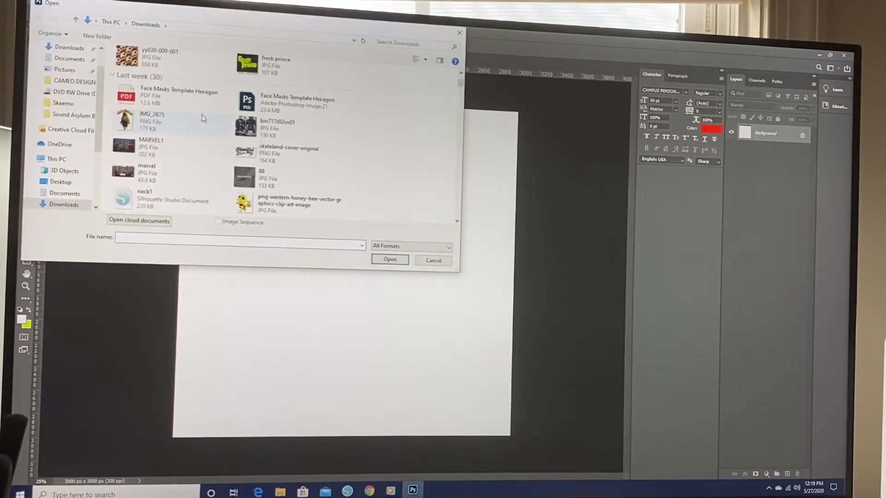
Step: Open Face Masks Template Hexagon.psd from Downloads in its own tab
{"action": "left_click", "coordinate": [296, 101]}
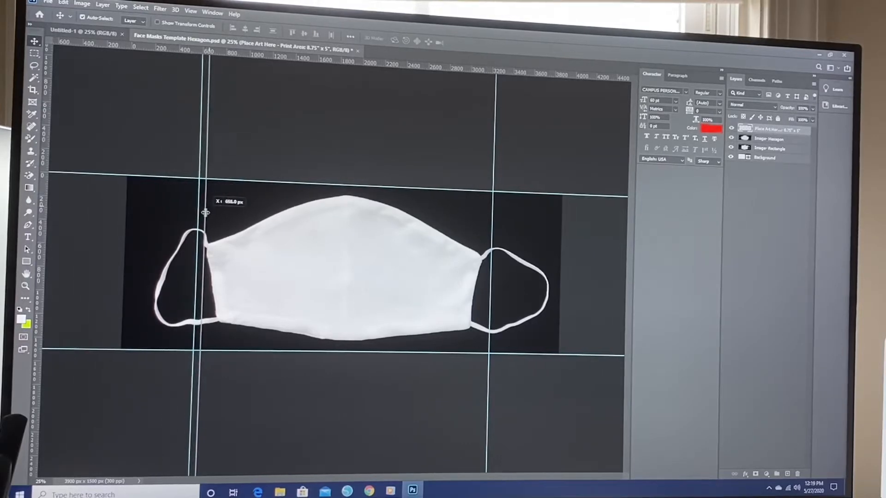
Step: Drag the vertical, top and bottom guides to sit on the mask's edges
{"action": "left_click_drag", "start_coordinate": [205, 212], "coordinate": [492, 203]}
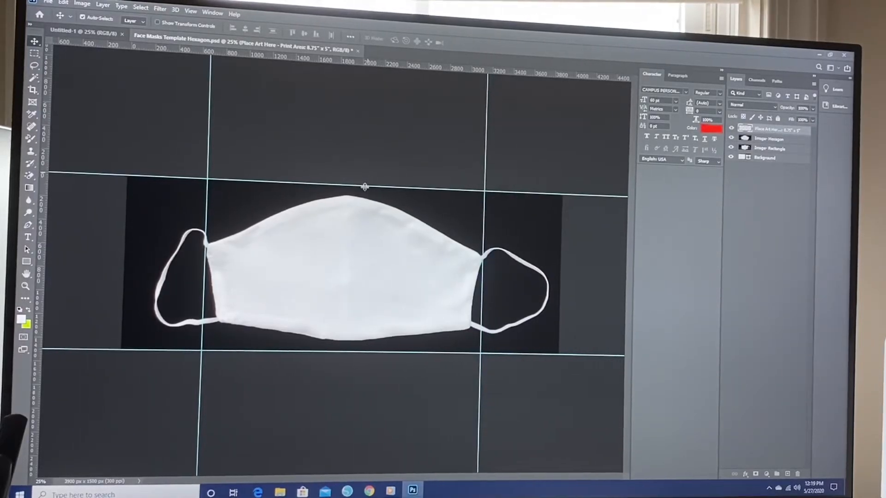
{"action": "left_click_drag", "start_coordinate": [365, 187], "coordinate": [365, 195]}
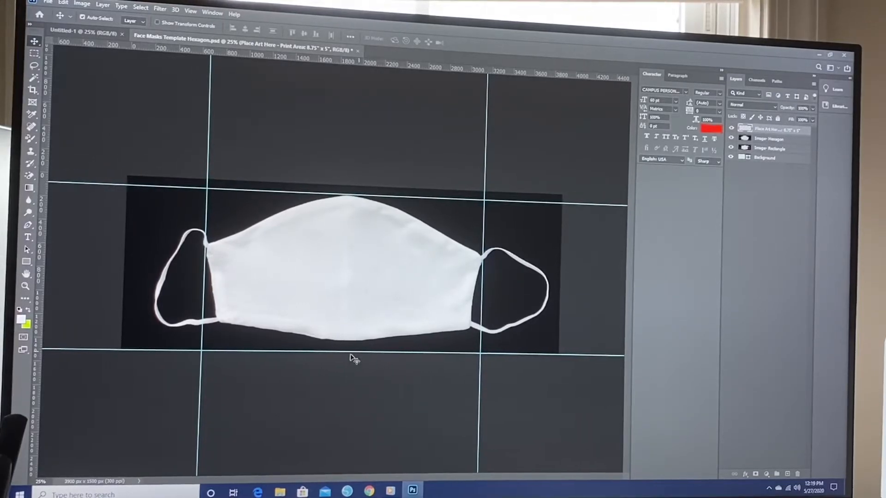
{"action": "left_click_drag", "start_coordinate": [353, 355], "coordinate": [353, 343]}
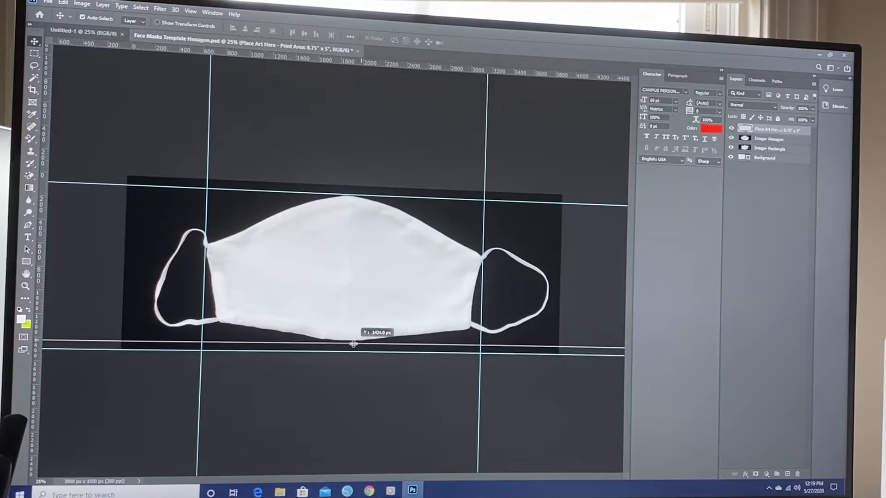
{"action": "left_click_drag", "start_coordinate": [353, 344], "coordinate": [353, 340]}
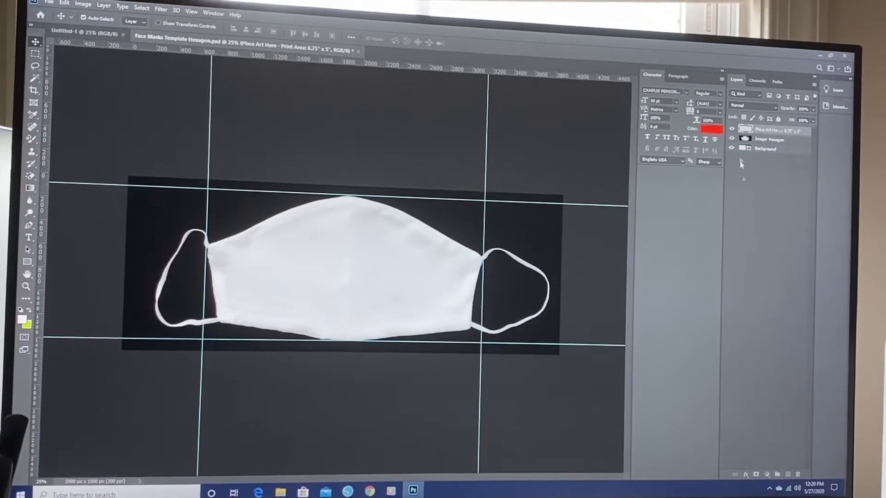
Step: Select the Image Hexagon layer and pick the Magic Wand to select by colour
{"action": "left_click", "coordinate": [770, 139]}
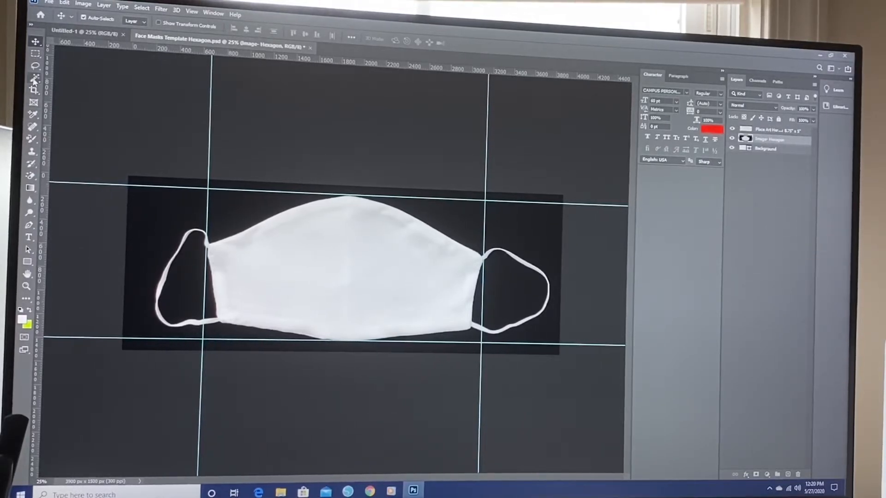
{"action": "left_click", "coordinate": [35, 78]}
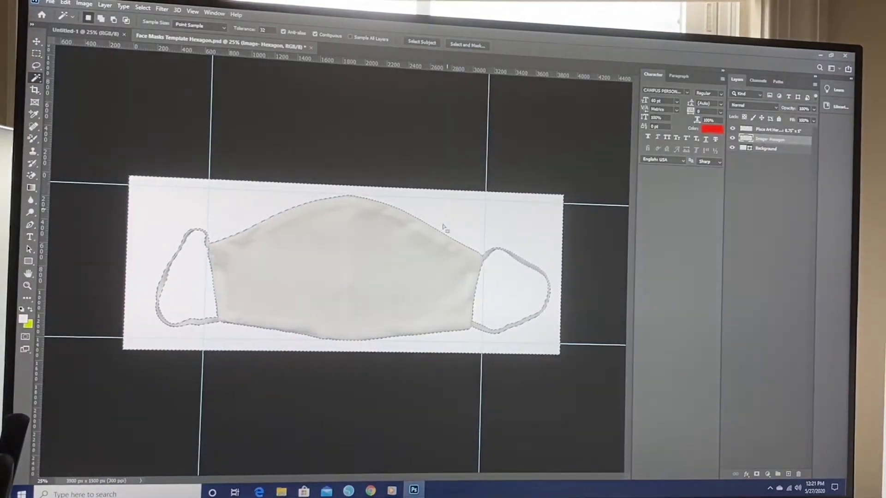
Step: Open FN GALAXY.jpg from the Downloads folder via File > Open
{"action": "left_click", "coordinate": [50, 3]}
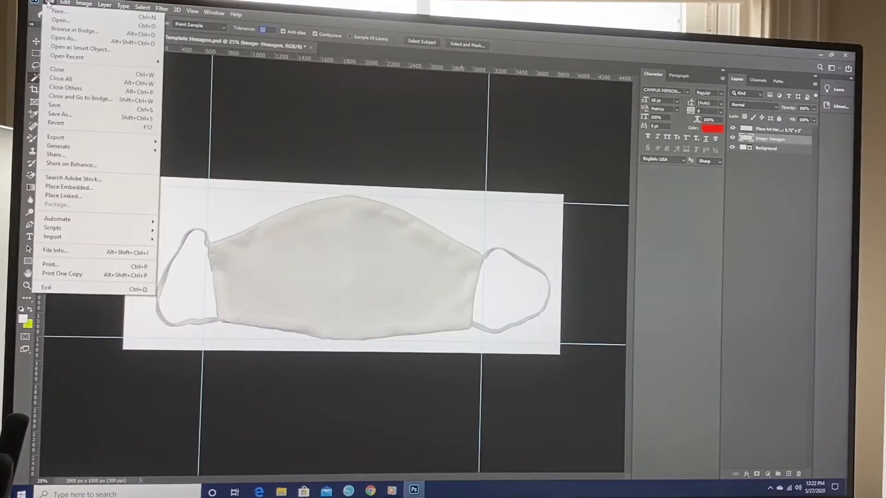
{"action": "mouse_move", "coordinate": [60, 19]}
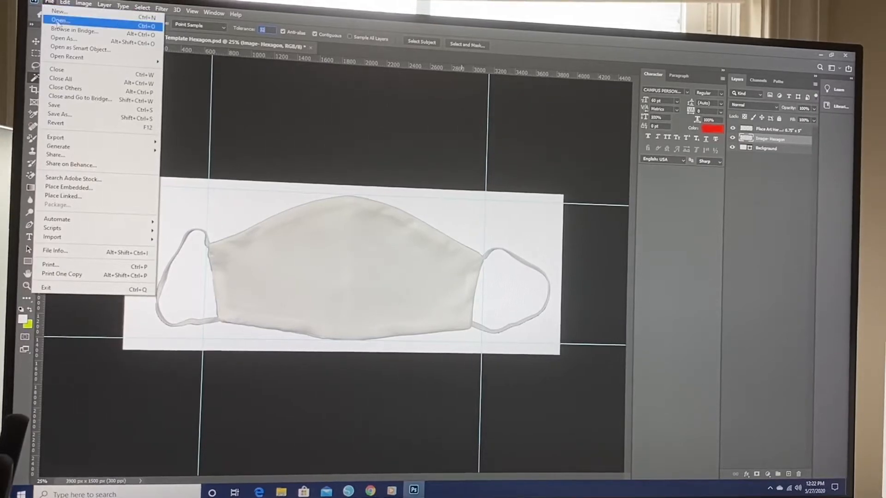
{"action": "left_click", "coordinate": [56, 19]}
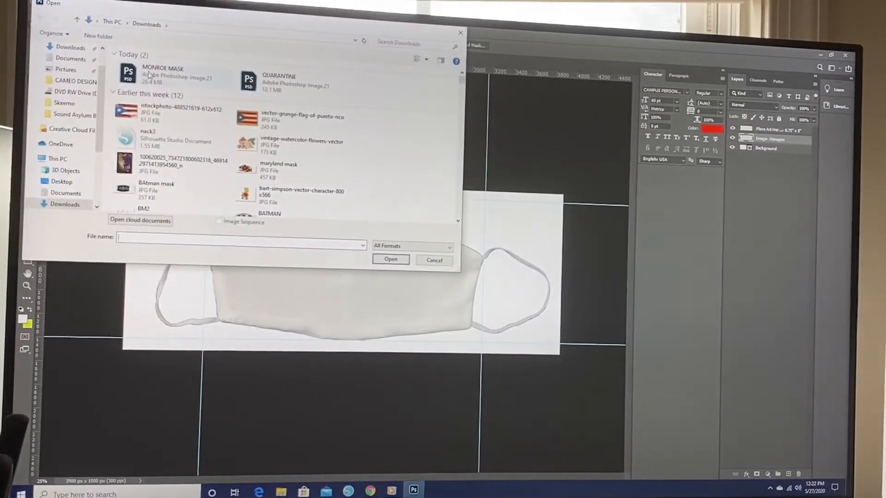
{"action": "scroll", "scroll_direction": "down", "scroll_amount": 3}
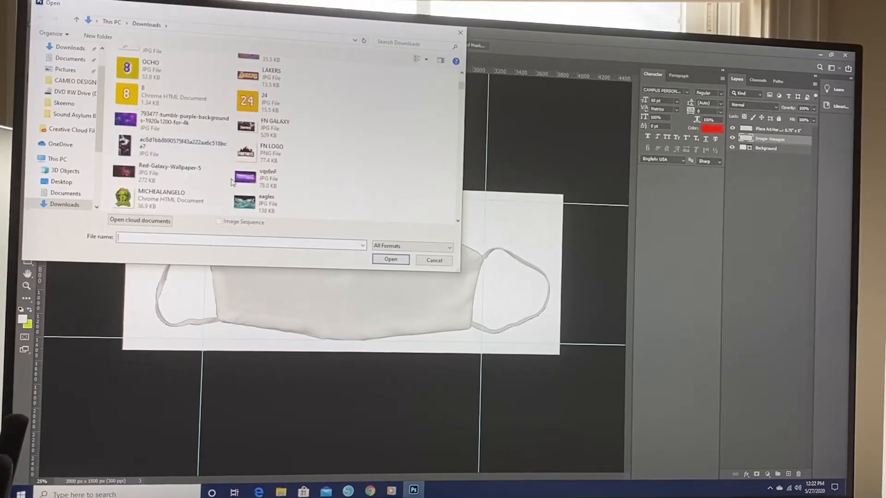
{"action": "left_click", "coordinate": [434, 261]}
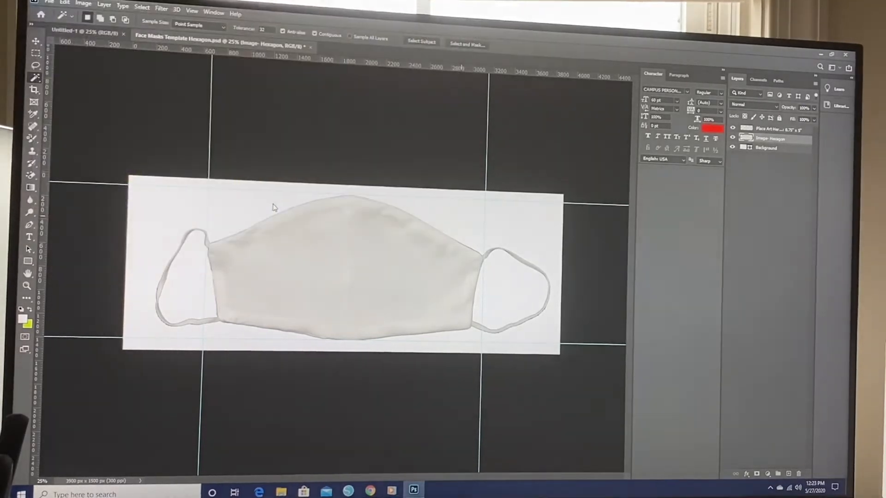
{"action": "left_click", "coordinate": [354, 52]}
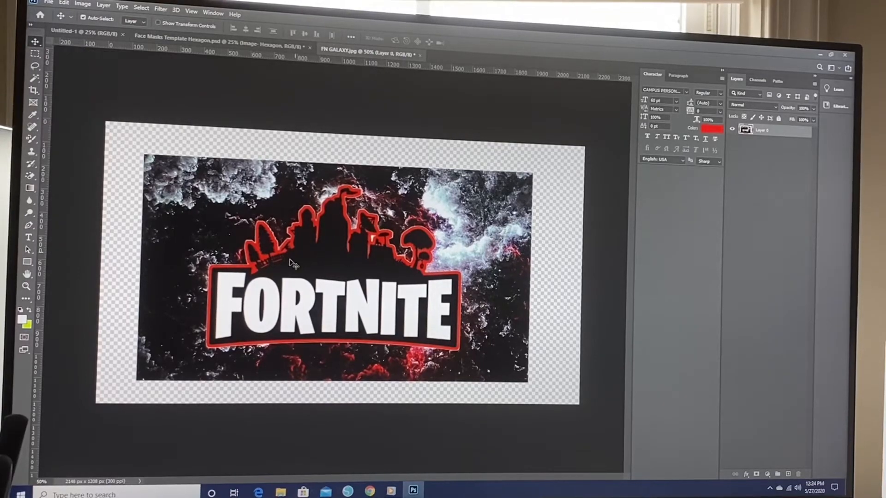
Step: Copy the unlocked Fortnite artwork layer for pasting into the template
{"action": "key", "text": "Delete"}
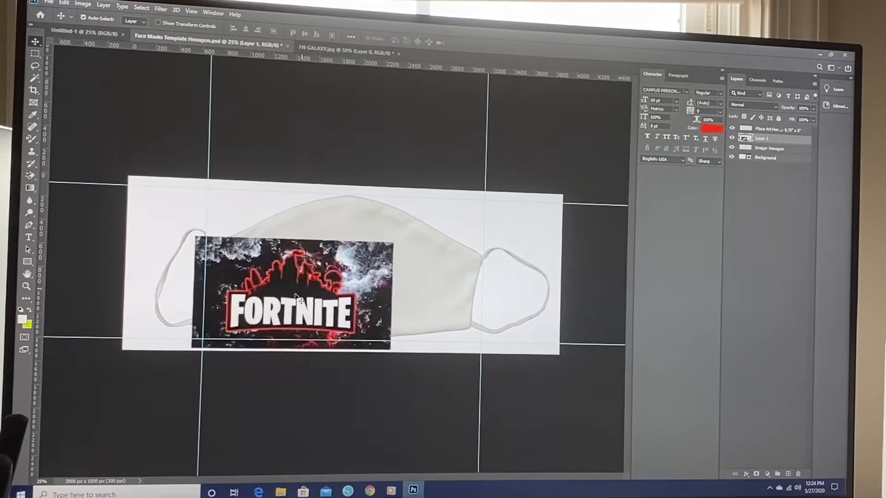
Step: Position and enlarge the pasted Fortnite art across the mask between the guides
{"action": "left_click_drag", "start_coordinate": [290, 288], "coordinate": [316, 271]}
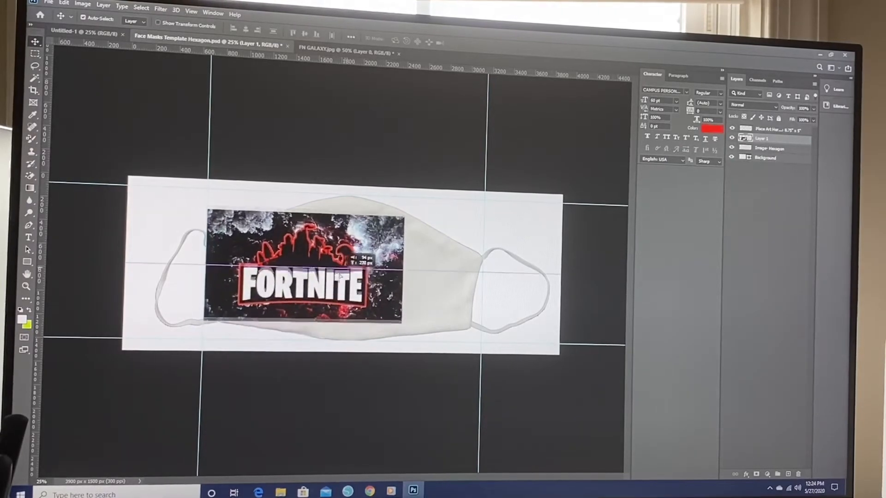
{"action": "left_click_drag", "start_coordinate": [305, 271], "coordinate": [305, 237]}
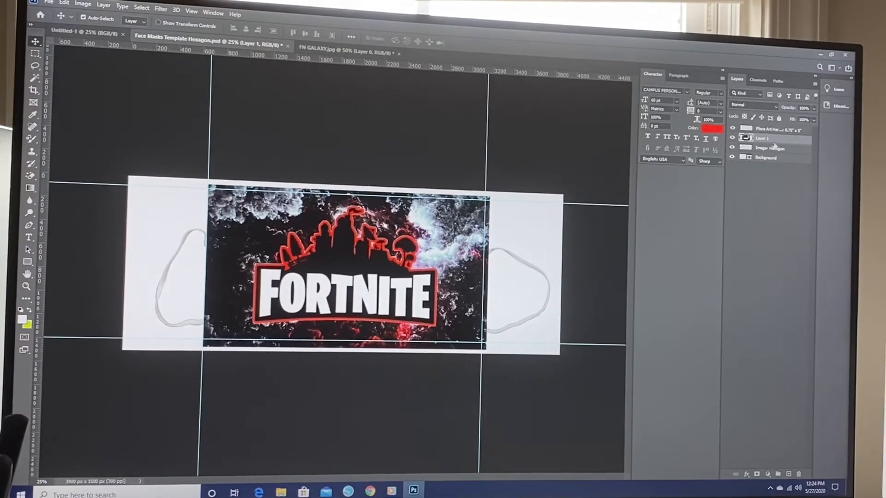
{"action": "right_click", "coordinate": [763, 138]}
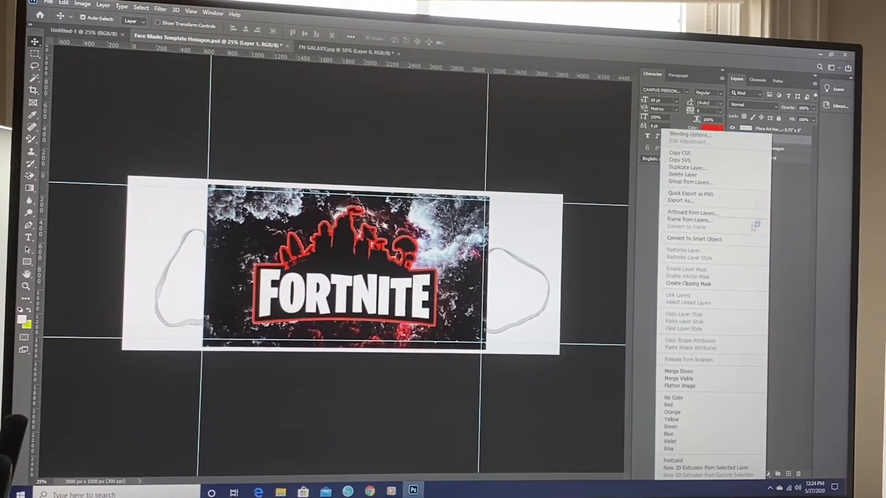
Step: Create a clipping mask so the Fortnite art shows only inside the mask shape
{"action": "left_click", "coordinate": [688, 284]}
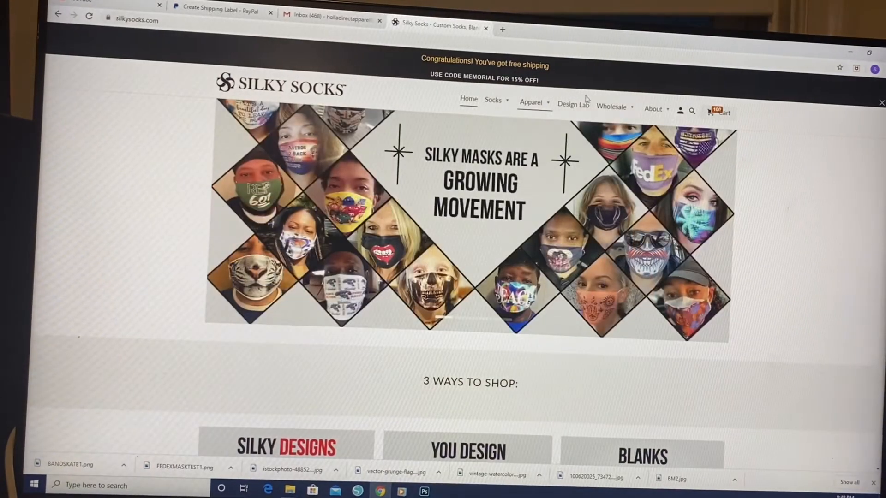
Step: Open the Silky Socks shared Design Templates folder in Google Drive
{"action": "left_click", "coordinate": [611, 107]}
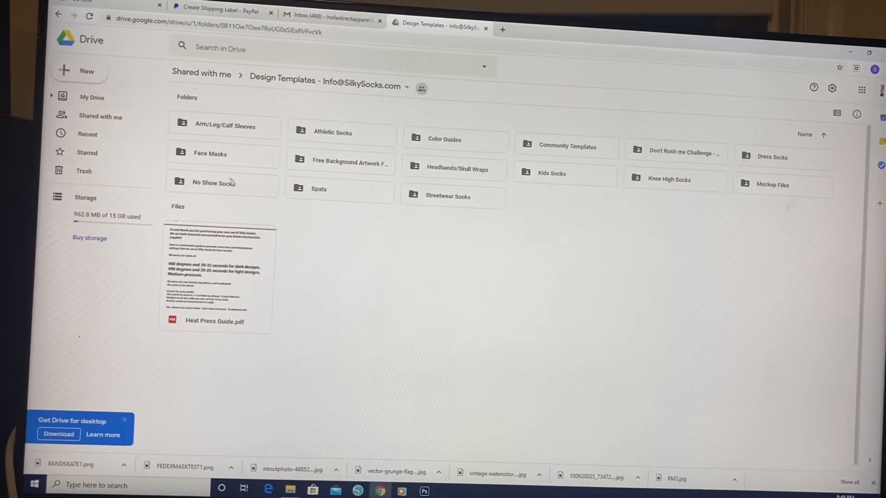
Step: Open the Face Masks folder and its Templates - PSD and PDF files subfolder
{"action": "left_click", "coordinate": [224, 154]}
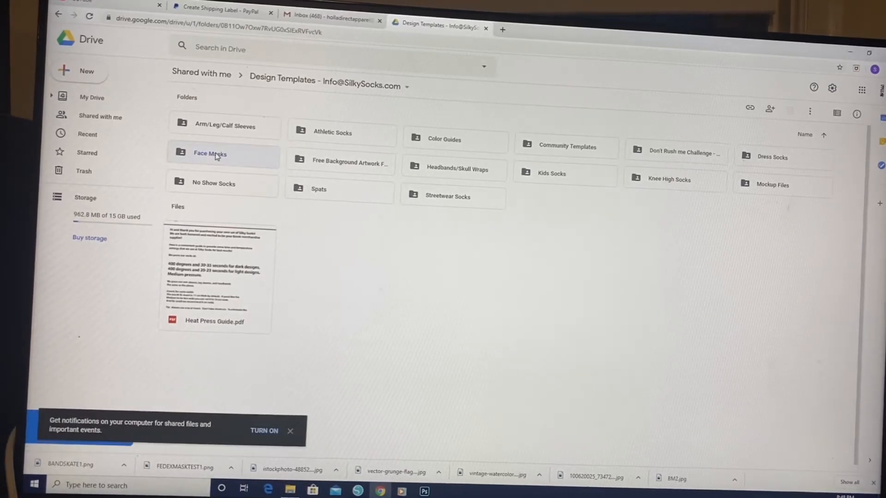
{"action": "double_click", "coordinate": [210, 154]}
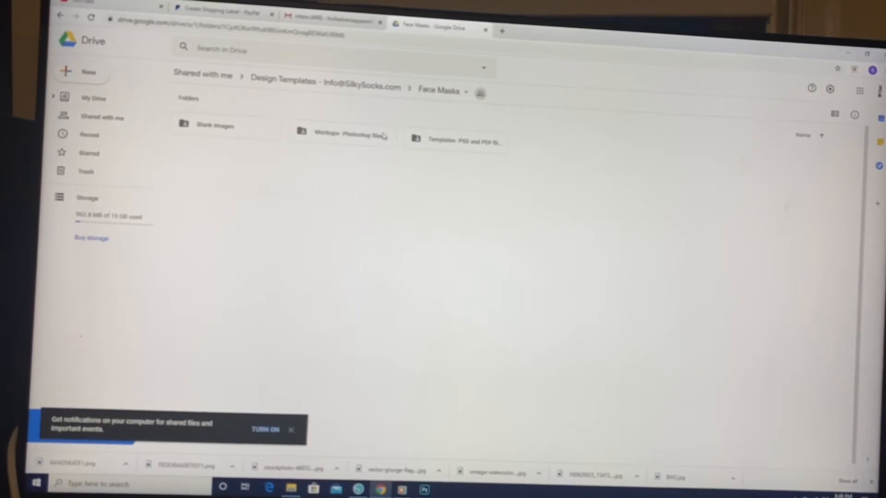
{"action": "double_click", "coordinate": [458, 141]}
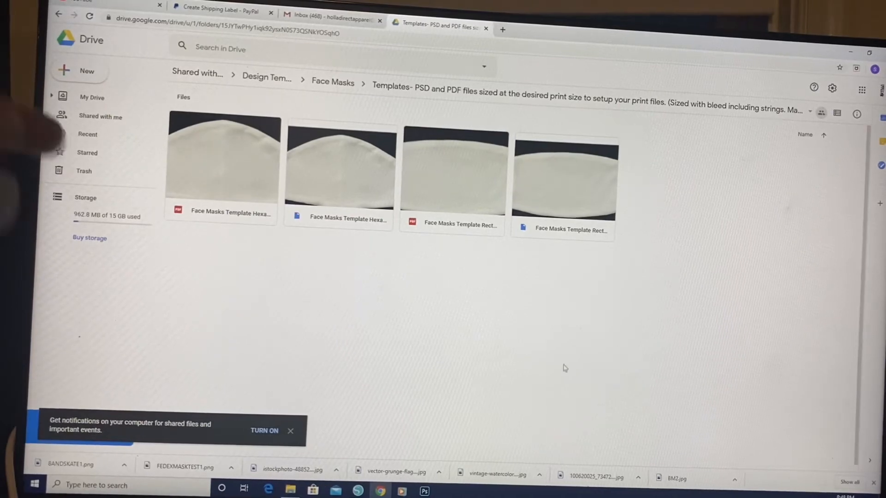
{"action": "mouse_move", "coordinate": [255, 196]}
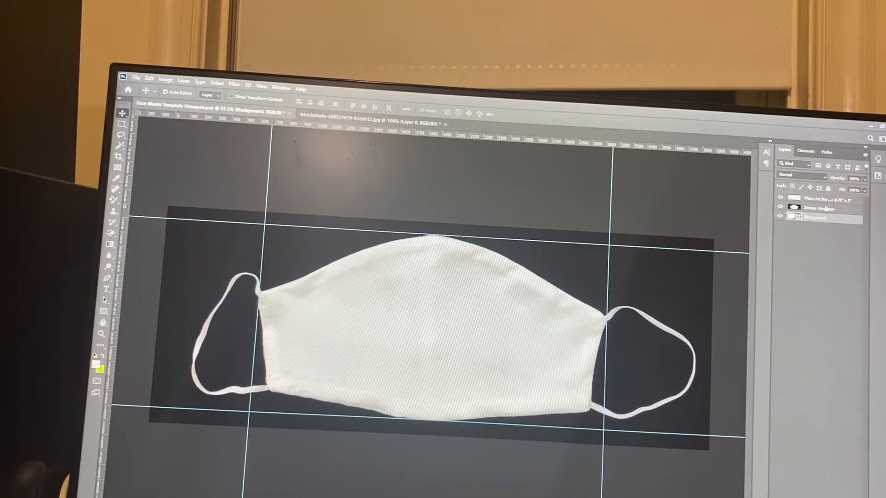
Step: Select the Image Hexagon layer in the hexagon mask template
{"action": "left_click", "coordinate": [822, 208]}
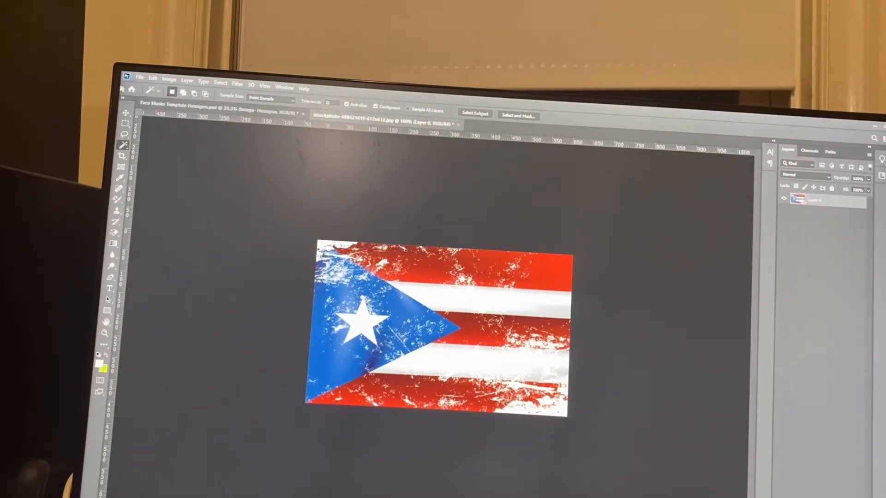
Step: Paste the Puerto Rico flag into the template and scale it up to span the mask
{"action": "left_click", "coordinate": [125, 108]}
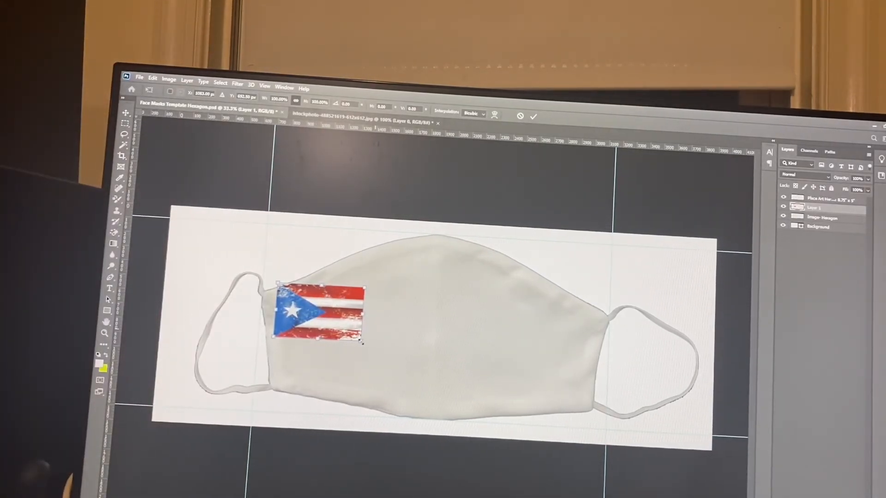
{"action": "left_click_drag", "start_coordinate": [367, 343], "coordinate": [454, 399]}
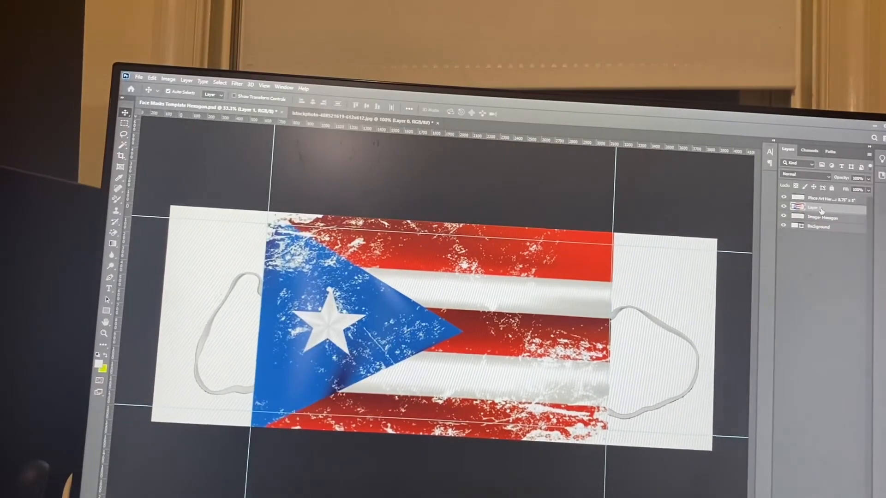
Step: Clip the flag layer (Layer 1) to the mask shape with Create Clipping Mask
{"action": "right_click", "coordinate": [822, 199]}
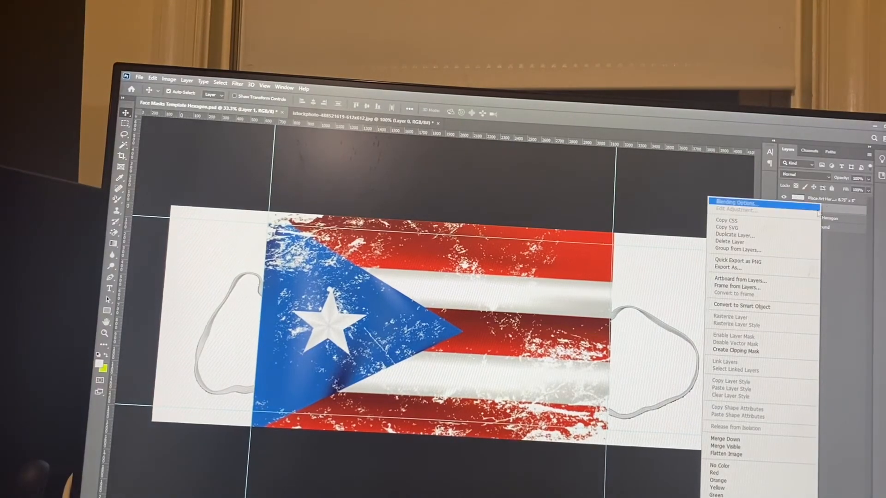
{"action": "mouse_move", "coordinate": [781, 360]}
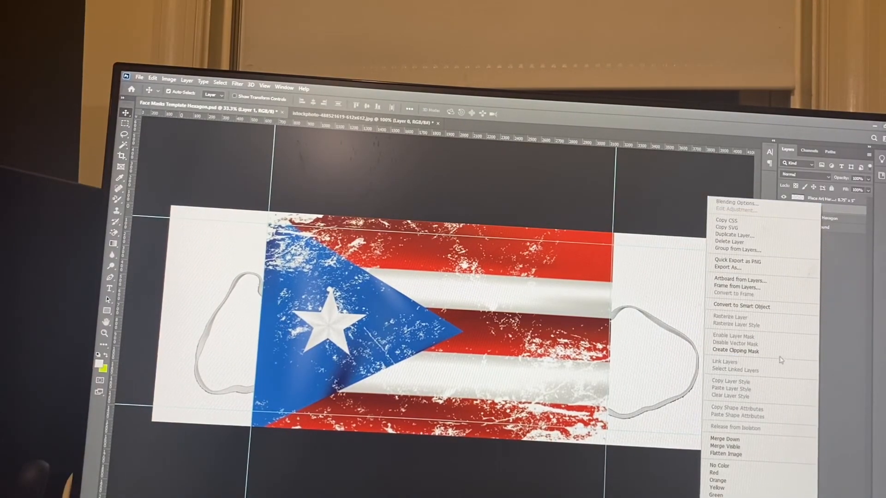
{"action": "left_click", "coordinate": [736, 351]}
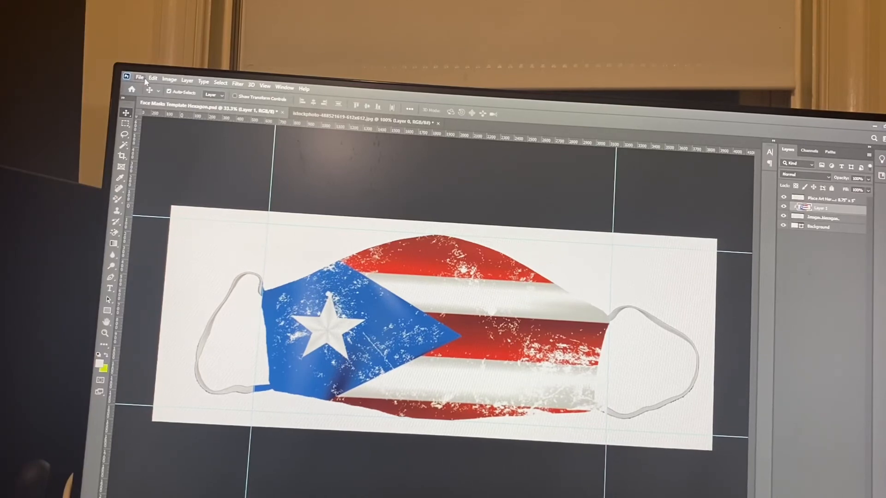
Step: Save the design on this computer as a maximum-quality JPEG named PR FLAG MASK
{"action": "left_click", "coordinate": [139, 78]}
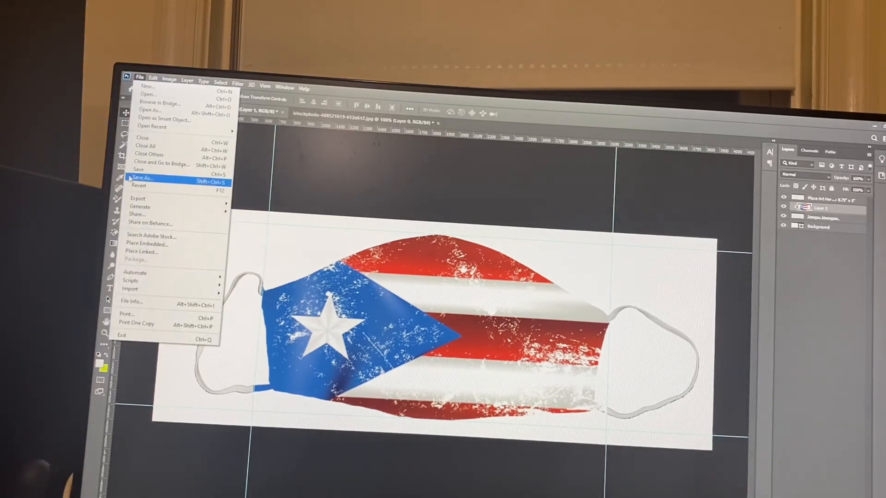
{"action": "left_click", "coordinate": [143, 177]}
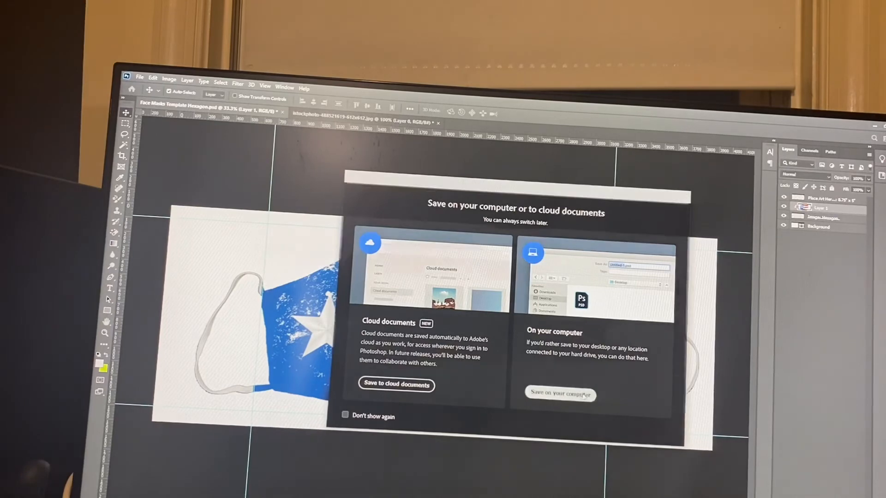
{"action": "left_click", "coordinate": [560, 395]}
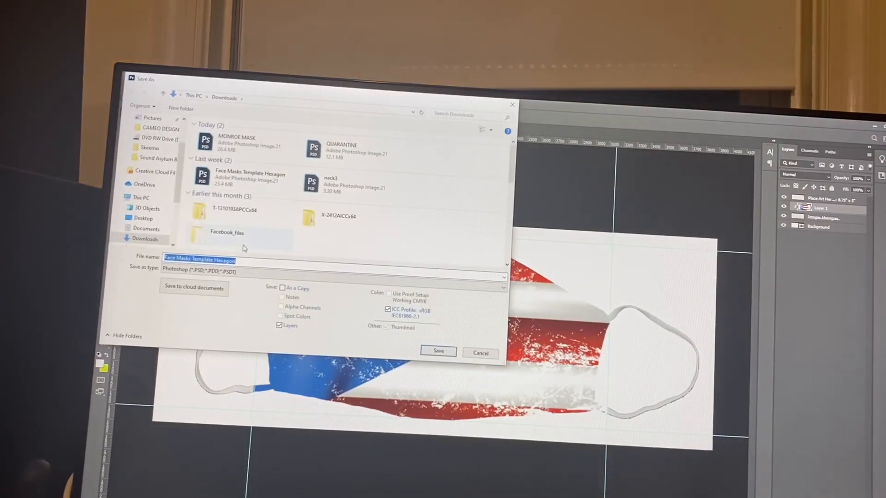
{"action": "type", "text": "PR Fl"}
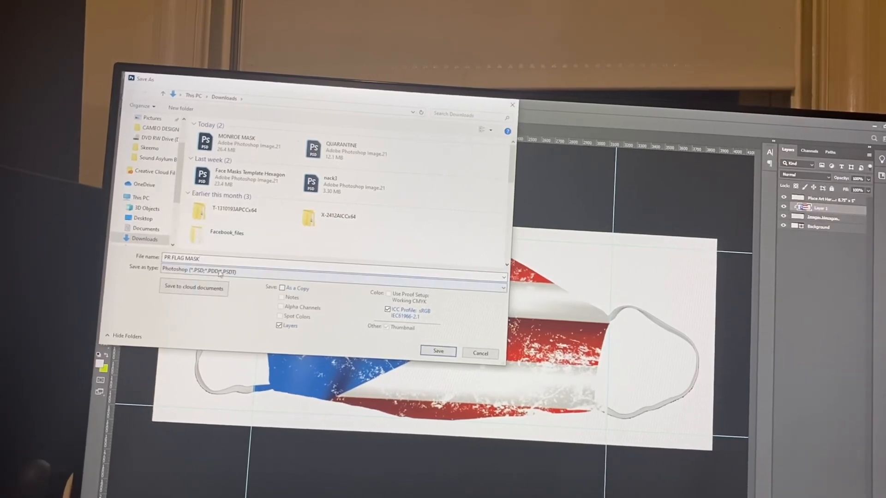
{"action": "left_click", "coordinate": [333, 270]}
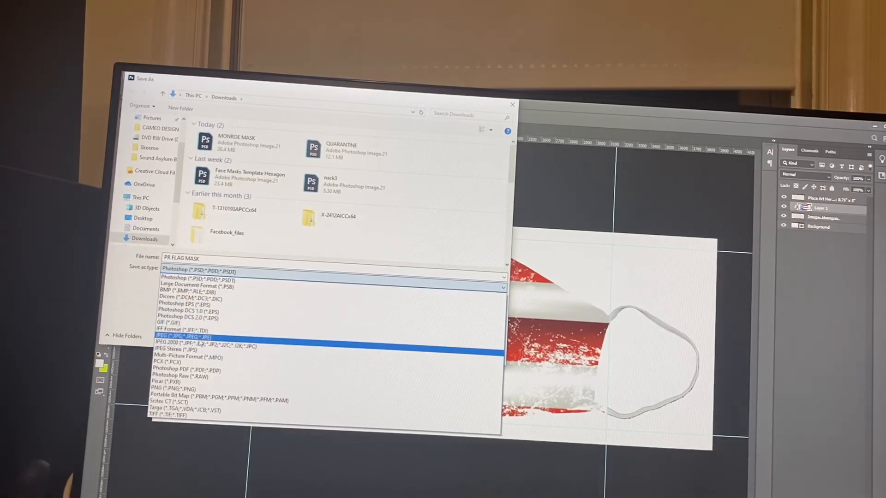
{"action": "left_click", "coordinate": [191, 338]}
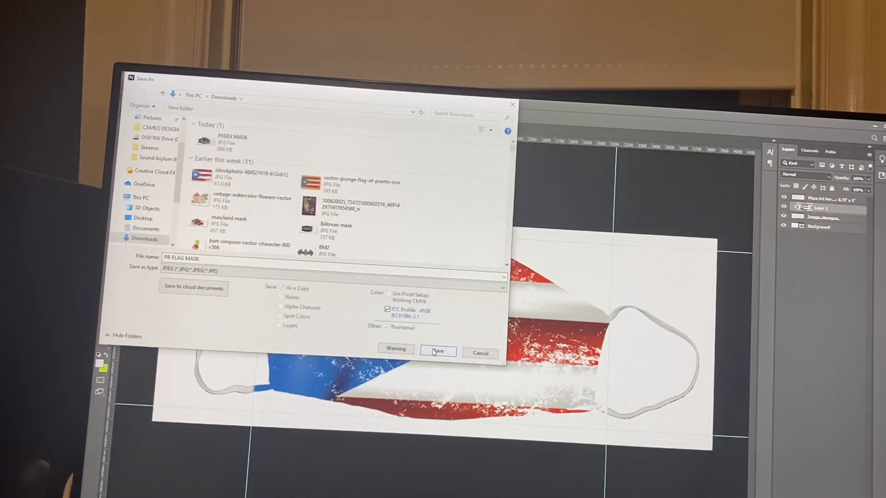
{"action": "left_click", "coordinate": [437, 351]}
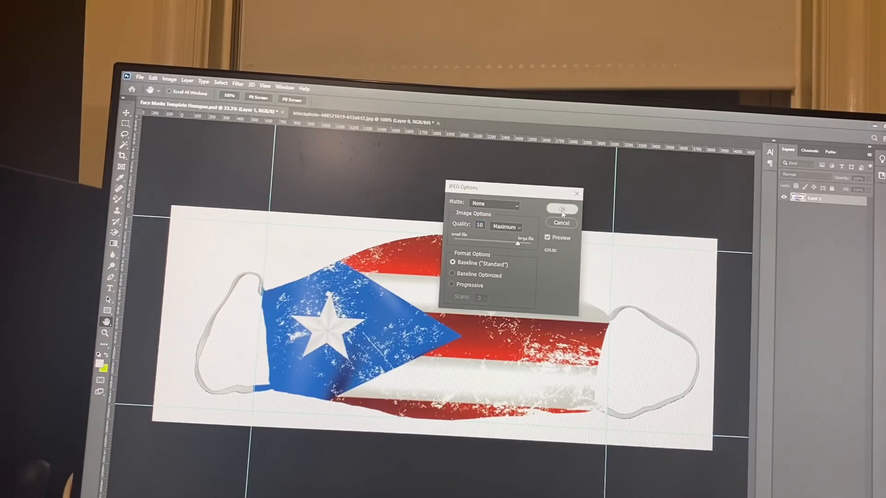
{"action": "left_click", "coordinate": [560, 209]}
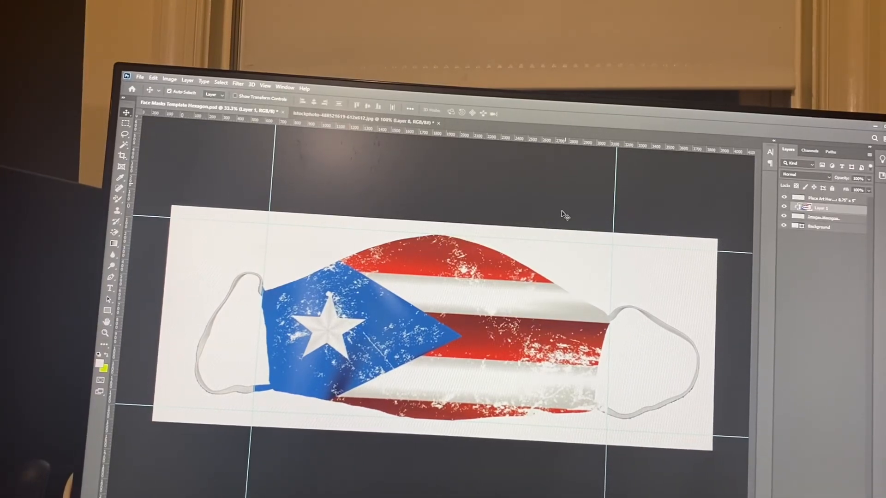